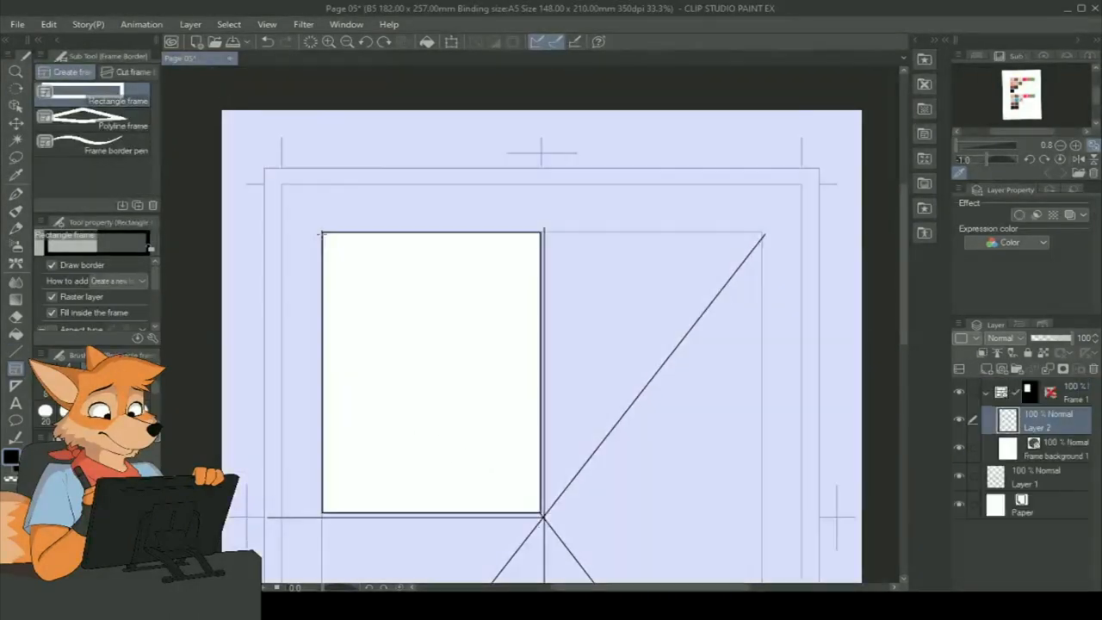
Pick the Frame Border tool to split the page into four panel frames
left_click(16, 123)
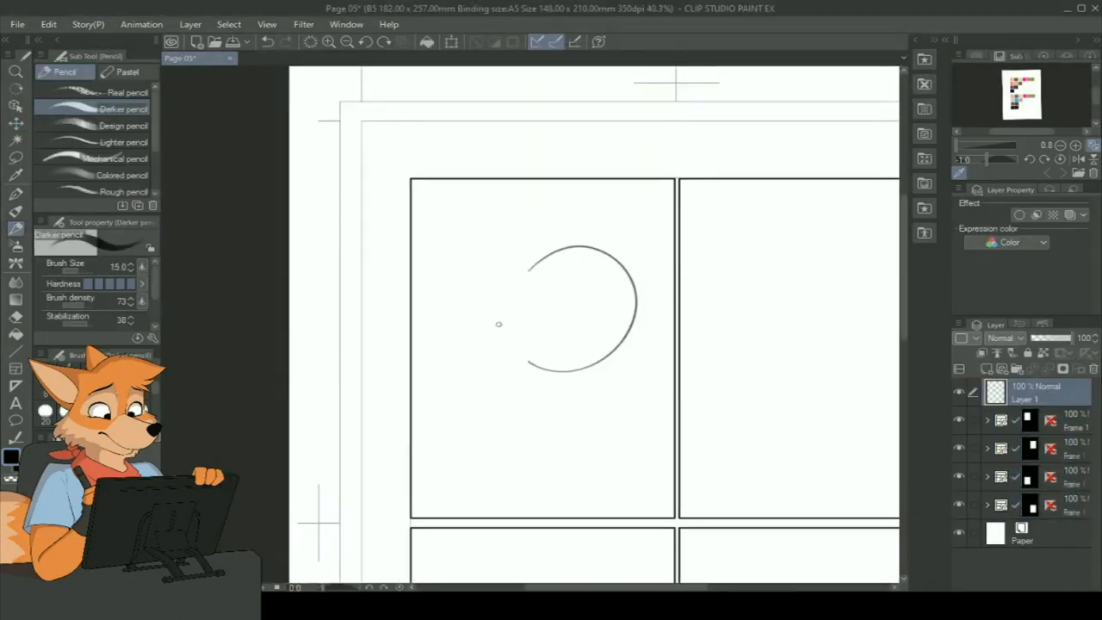
With the Real pencil, sketch and darken the fox's eye, then rough in the snout
left_click(128, 92)
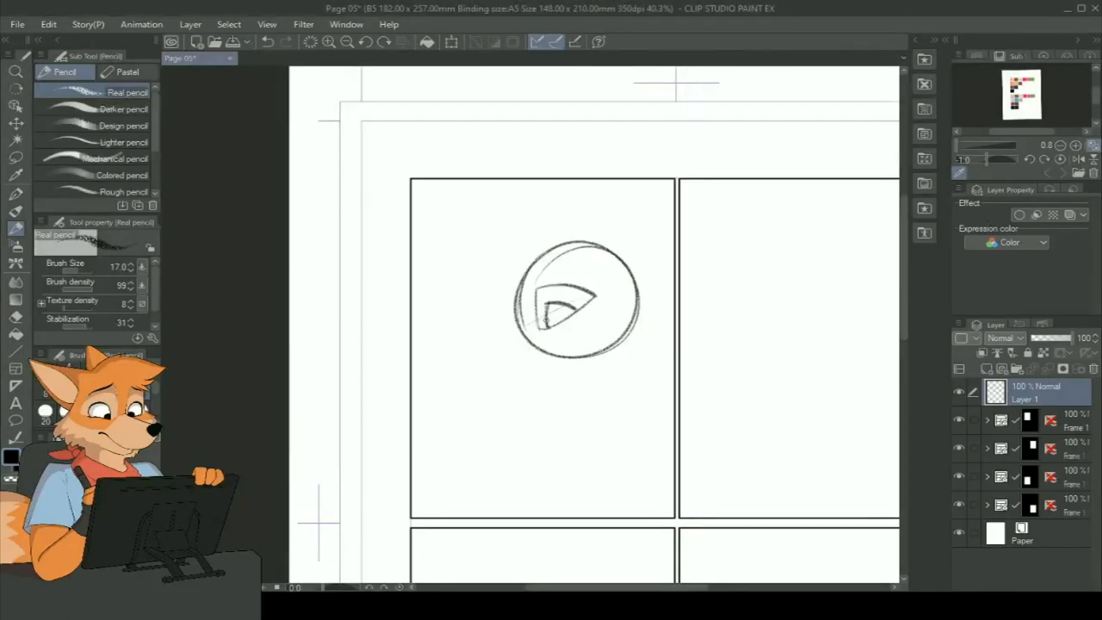
left_click_drag(529, 297, 586, 323)
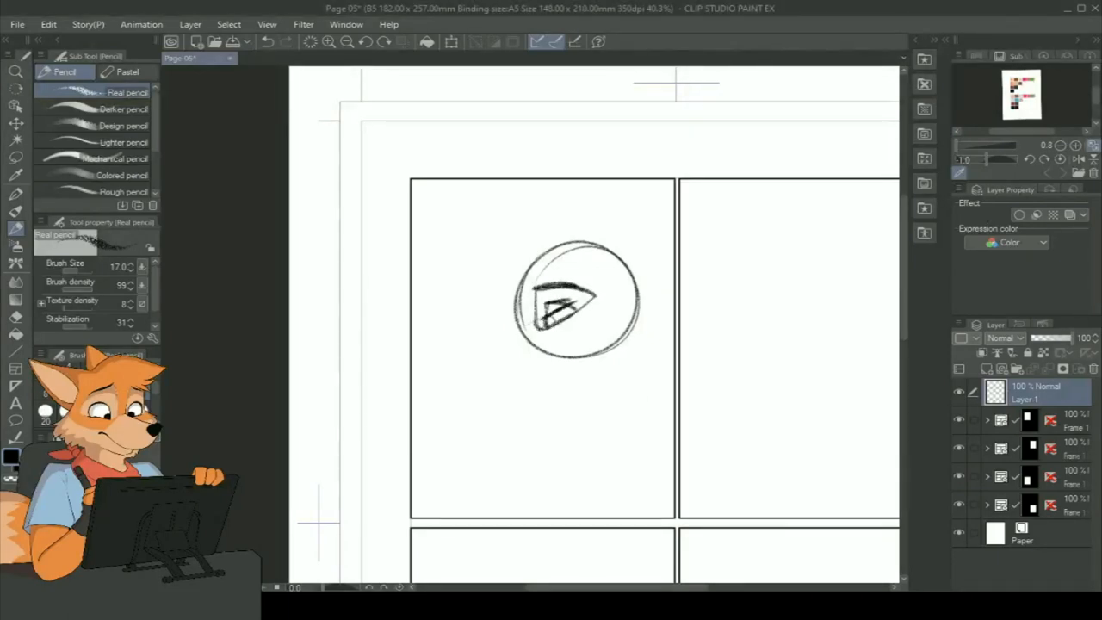
left_click_drag(508, 353, 530, 383)
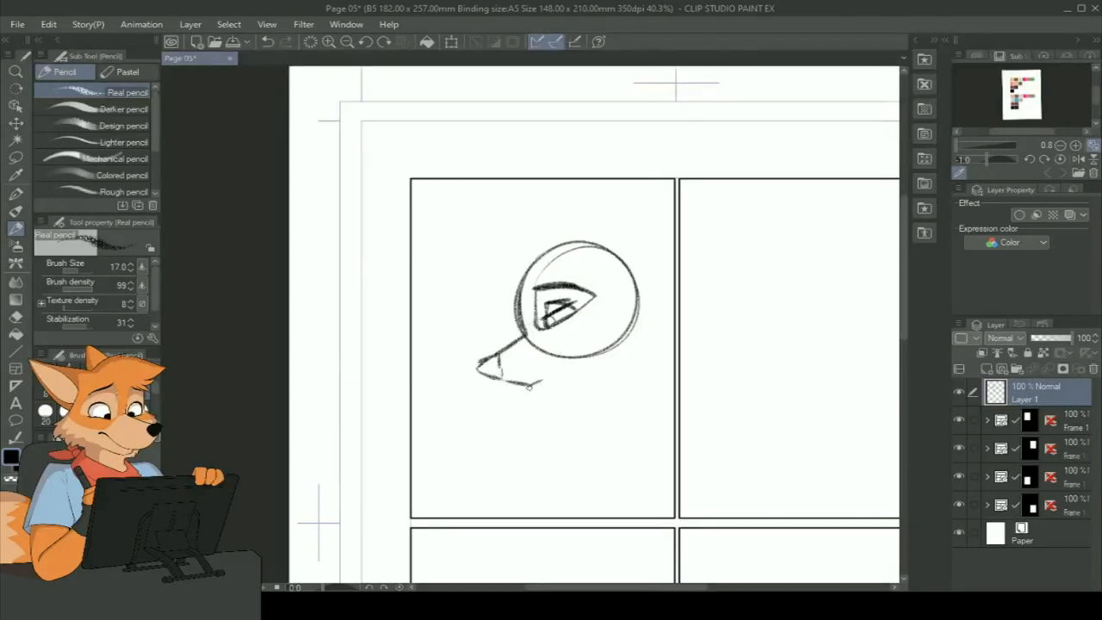
left_click_drag(602, 181, 671, 302)
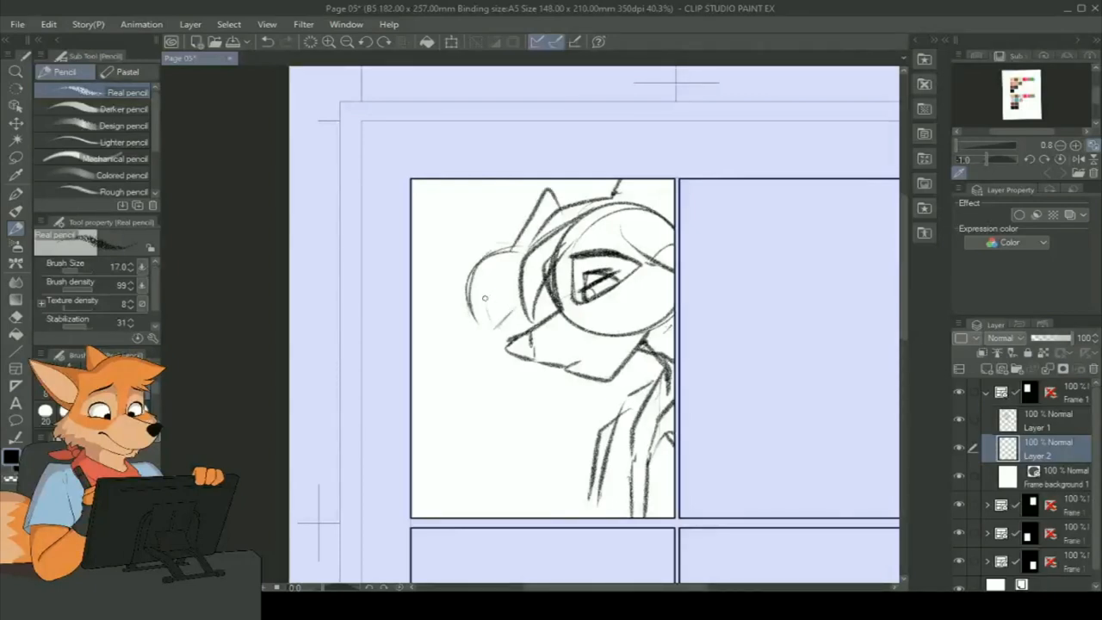
Ink cleaner outlines of the fox's head and face over the sketch
left_click_drag(465, 292, 499, 379)
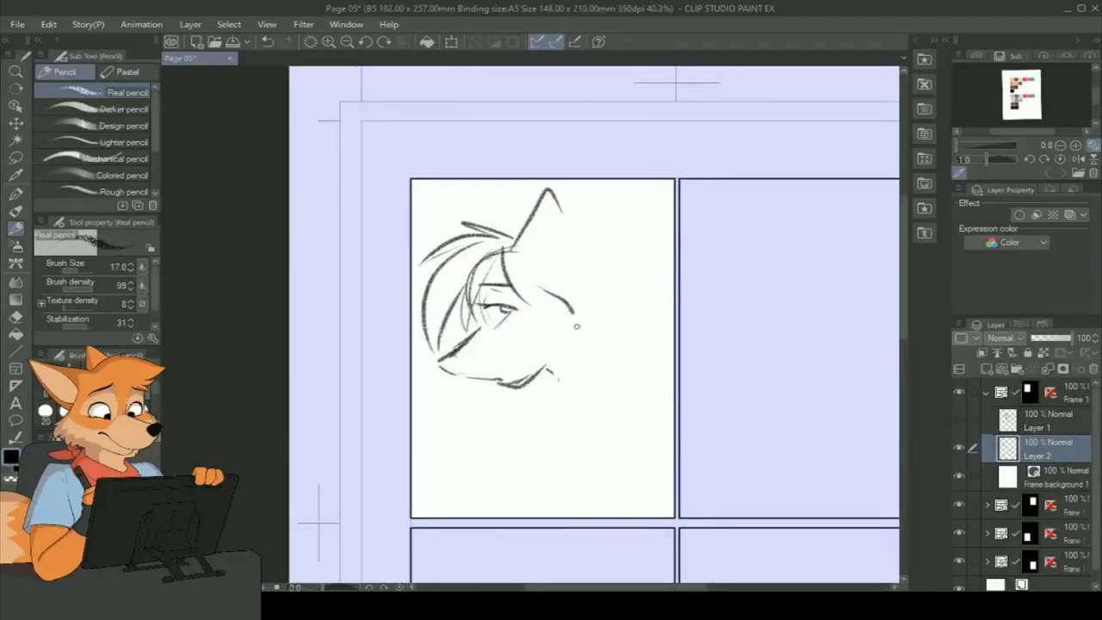
left_click_drag(516, 241, 586, 336)
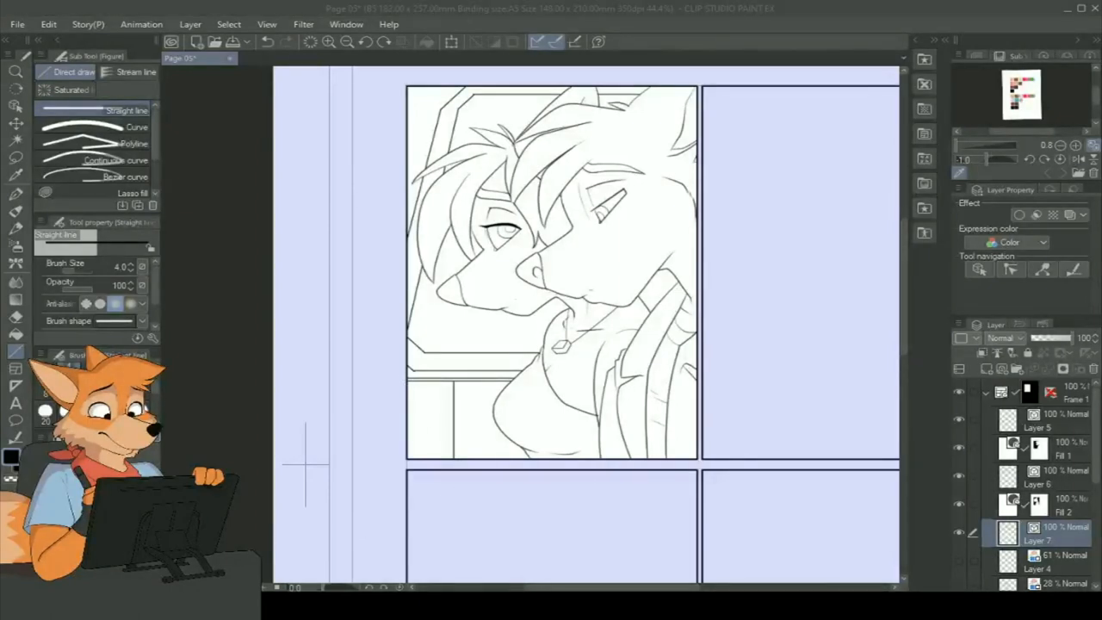
Bucket-fill the fox's hair region with flat orange using 'Refer other layers'
left_click(129, 161)
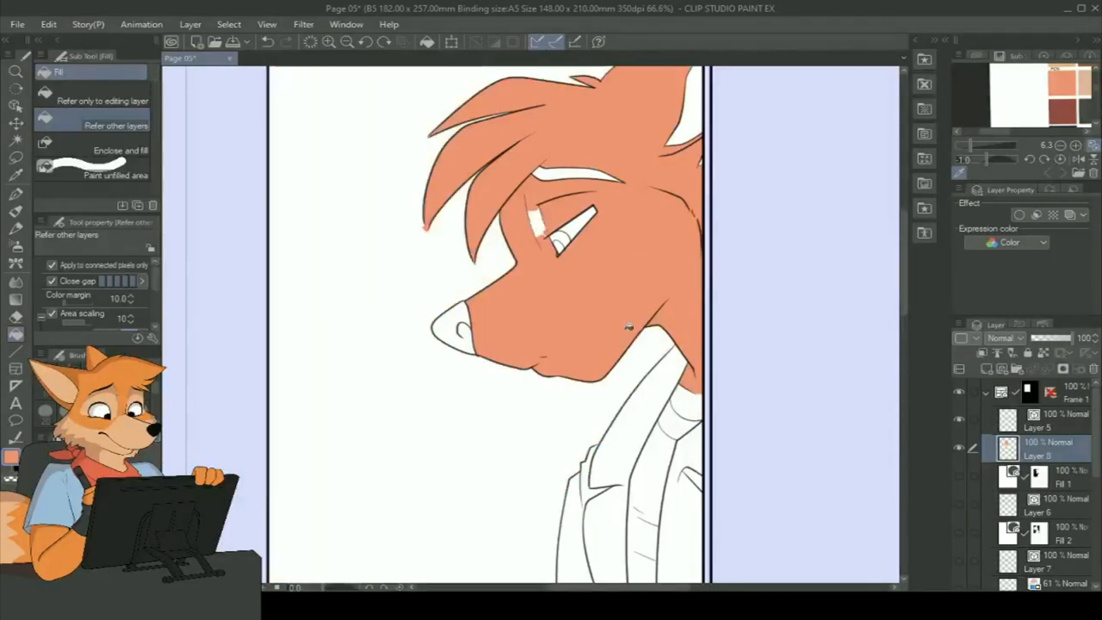
left_click(15, 336)
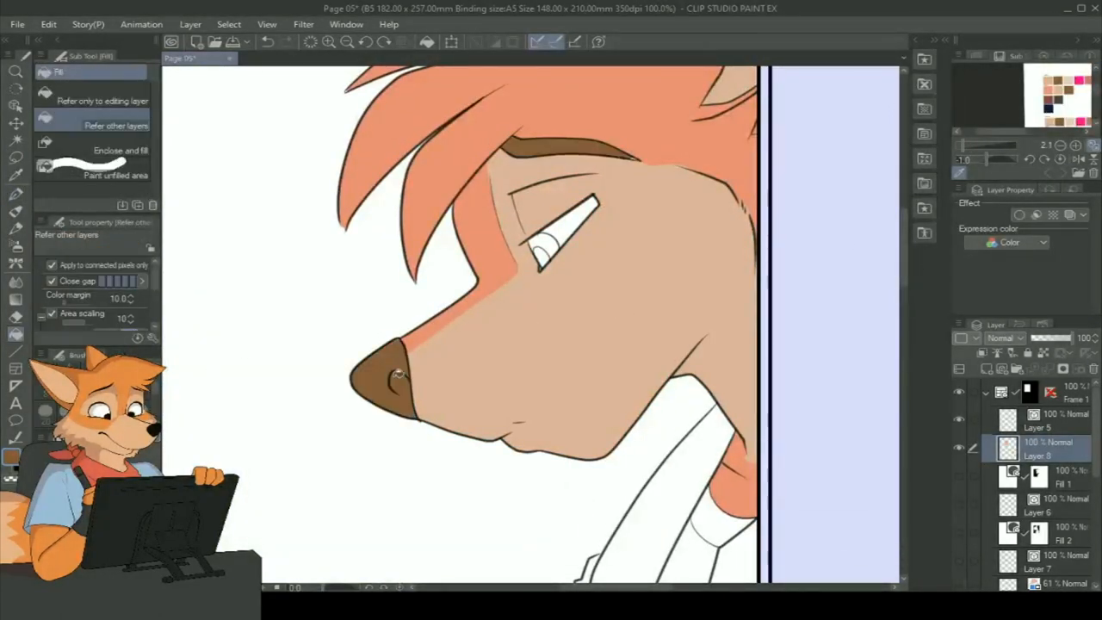
left_click(547, 245)
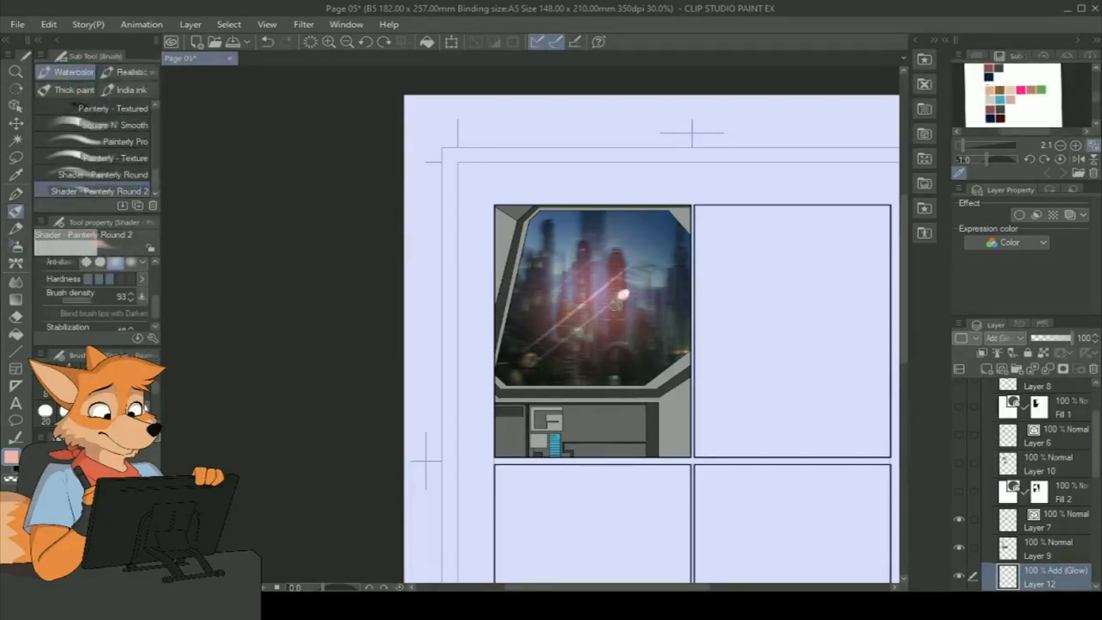
mouse_move(755, 273)
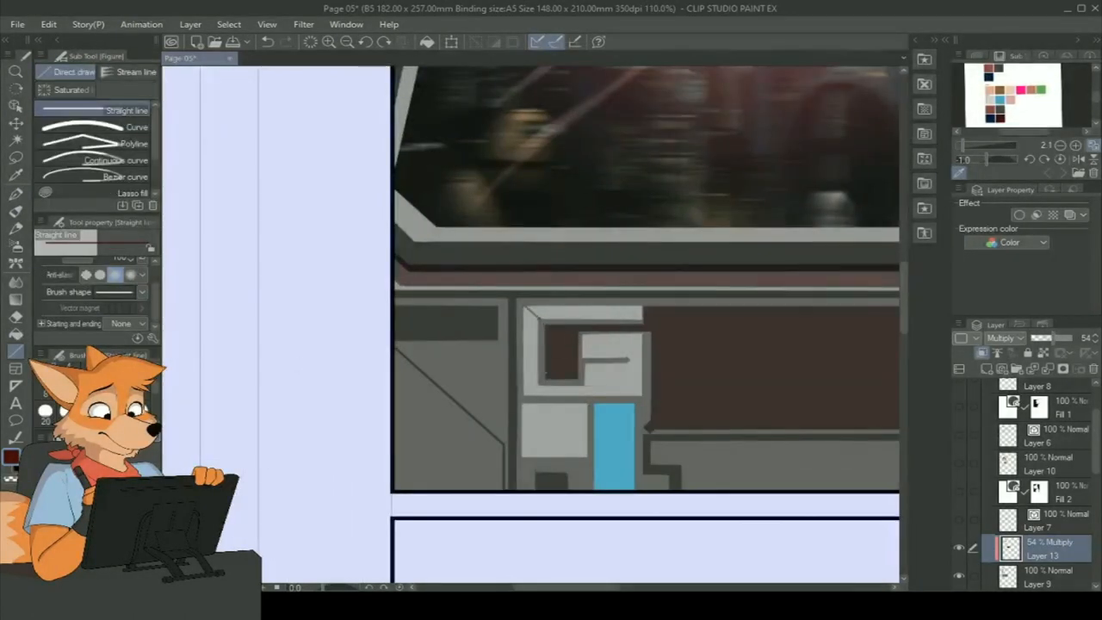
Shade the gray wall panels below the city-skyline window
left_click(724, 347)
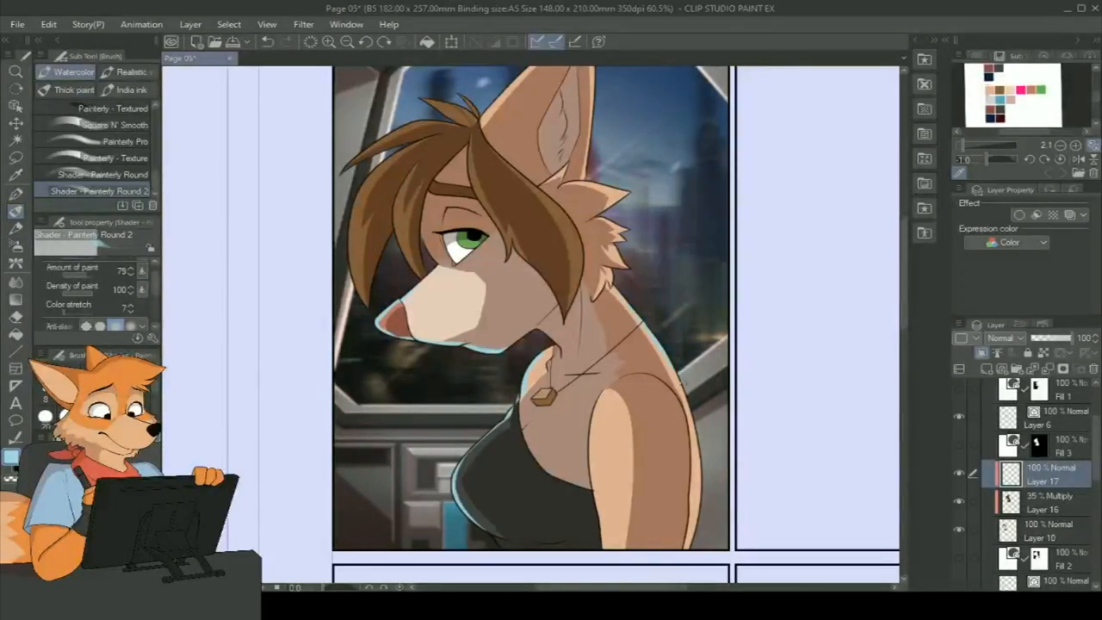
Paint the woman's fur, hair, green eyes and black top with the Painterly Round brush
left_click(417, 162)
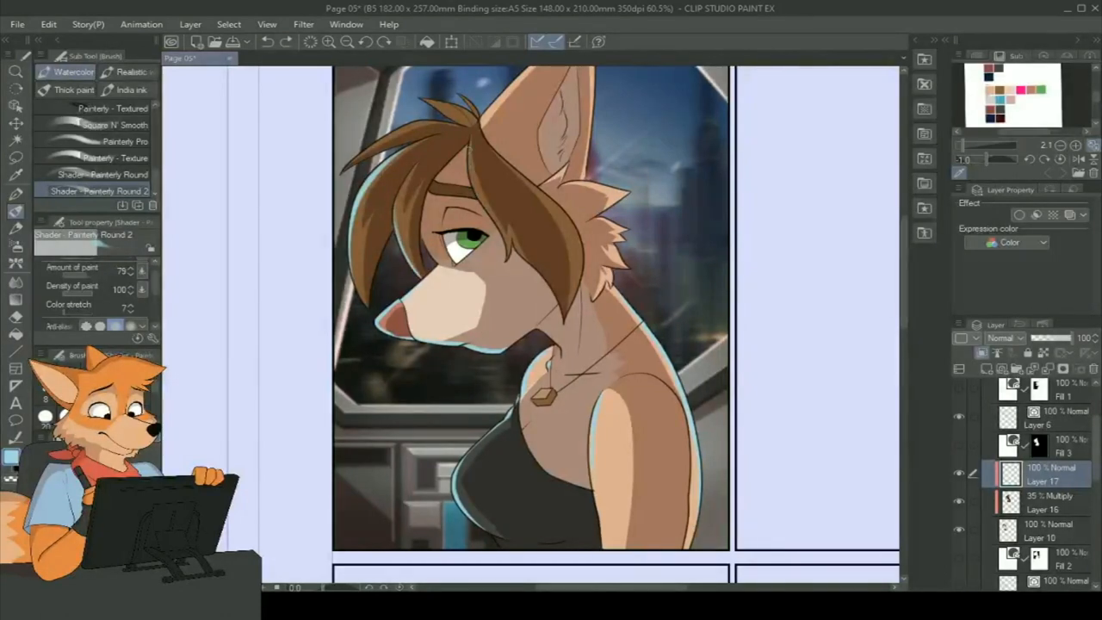
scroll("down", 3)
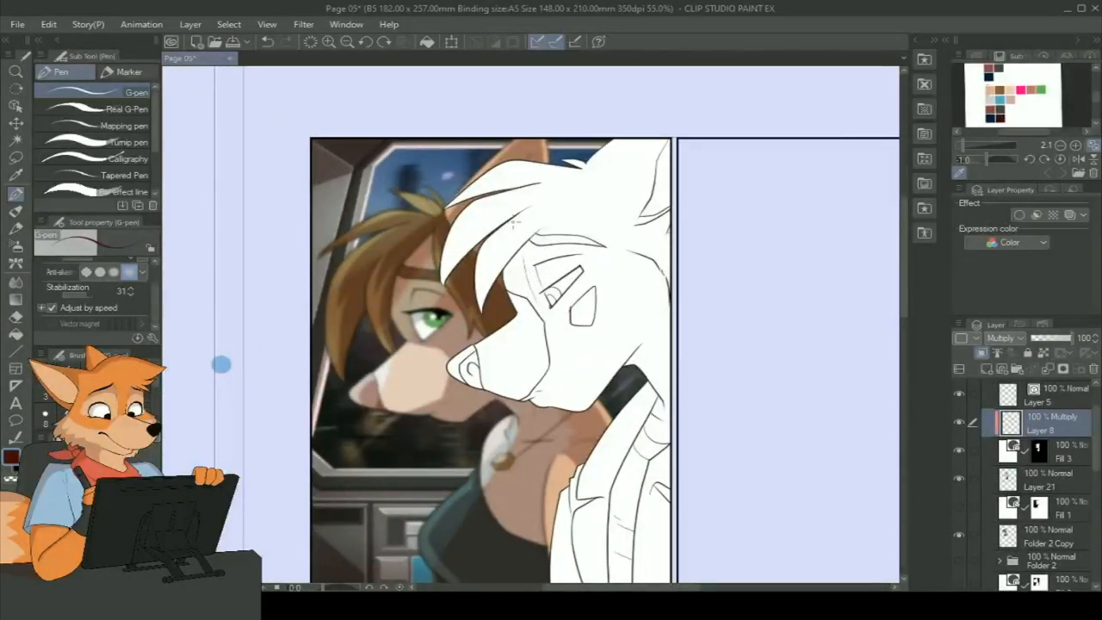
Scroll the layer list while filling the foreground fox with a dark red base
scroll("down", 3)
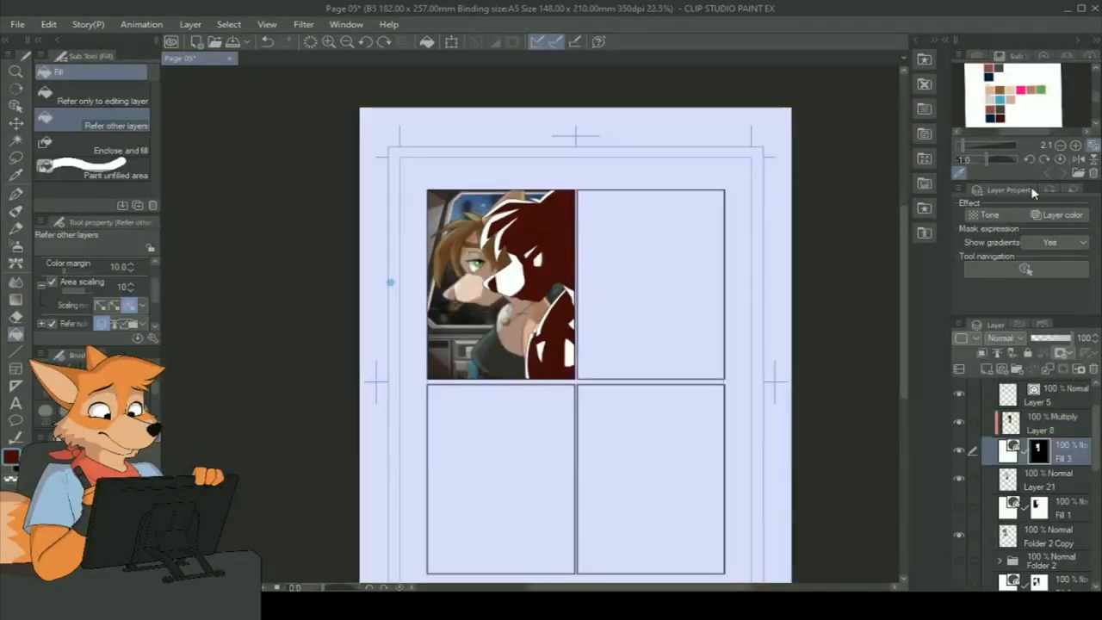
left_click(1042, 422)
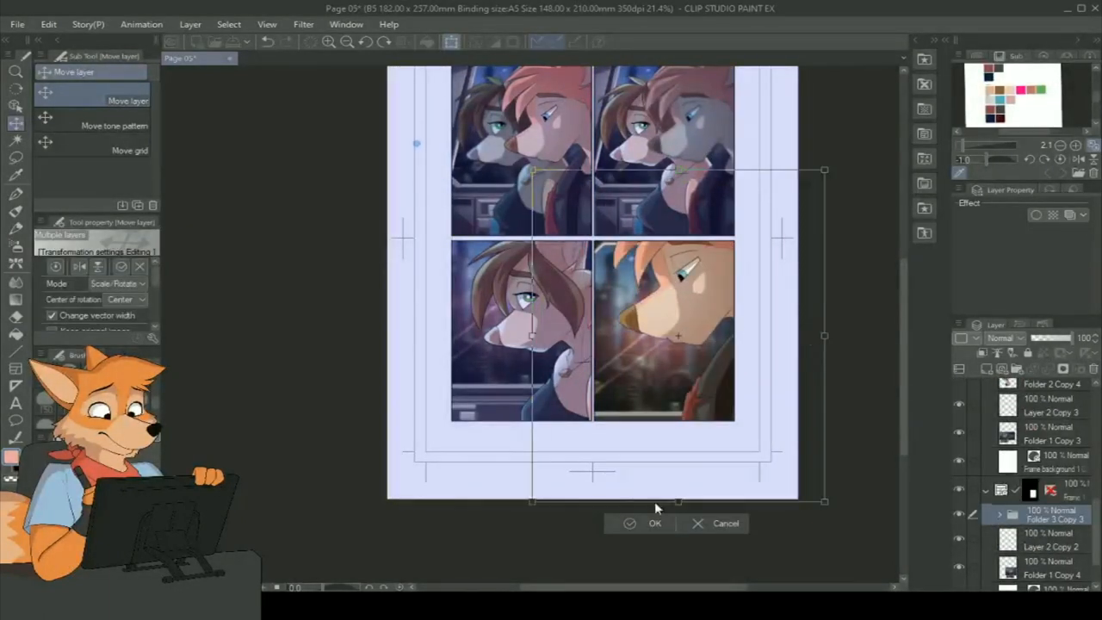
Confirm the Scale/Rotate transform so the copied scene fits its panel
left_click(654, 523)
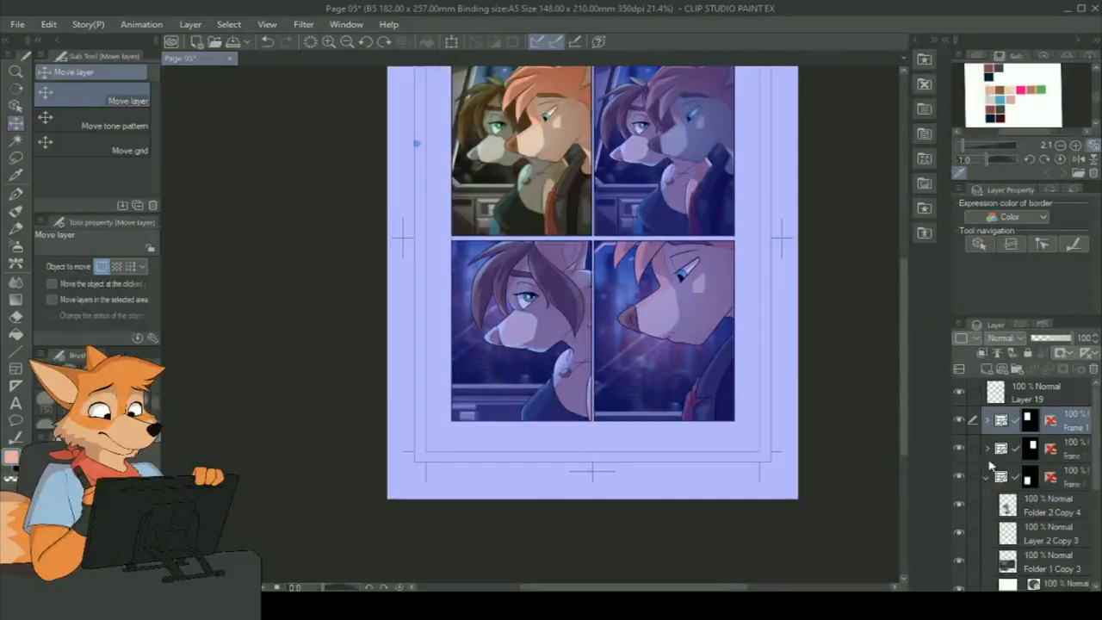